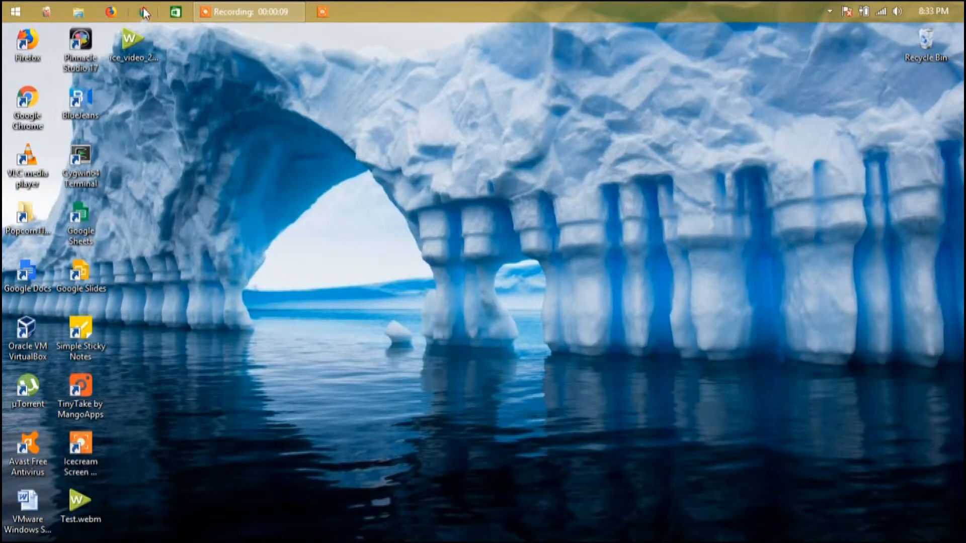
{"action": "mouse_move", "coordinate": [206, 127]}
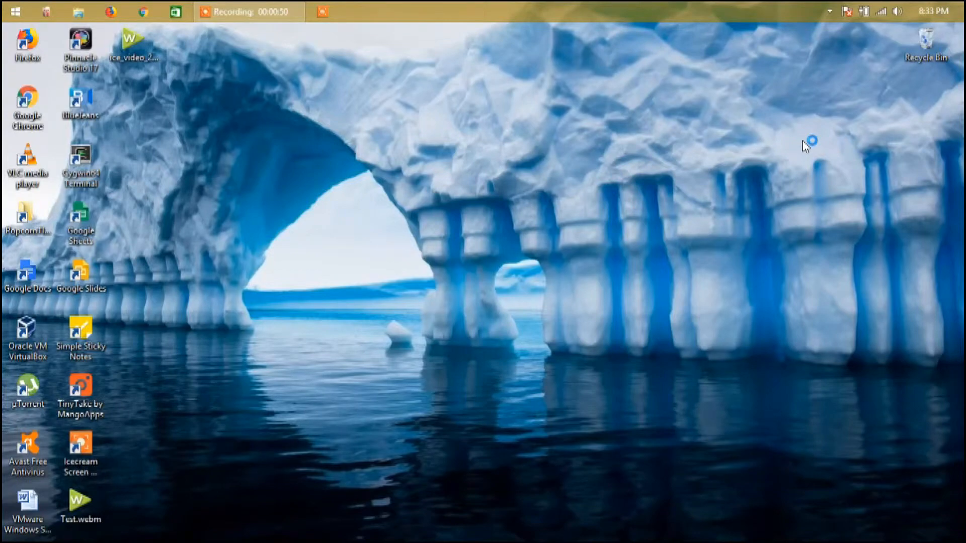
- Launch Internet Explorer and decline the default-browser prompt to reach Google
{"action": "left_click", "coordinate": [322, 11]}
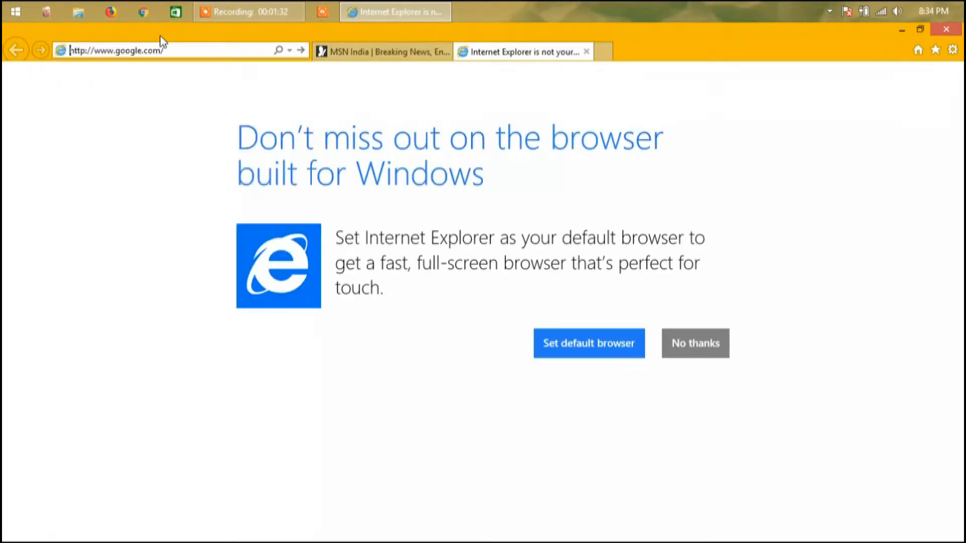
{"action": "left_click", "coordinate": [694, 343]}
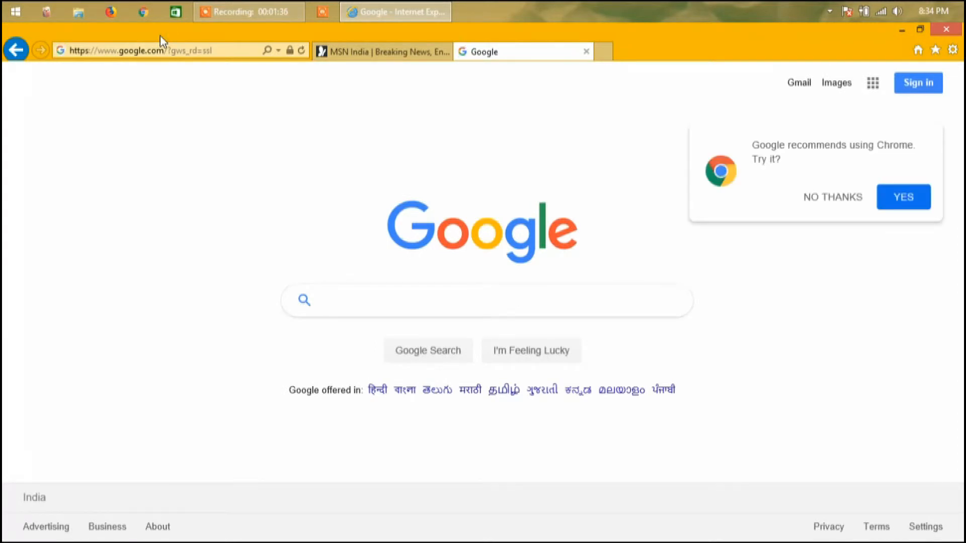
- Search Google for 'download google chrome'
{"action": "type", "text": "download"}
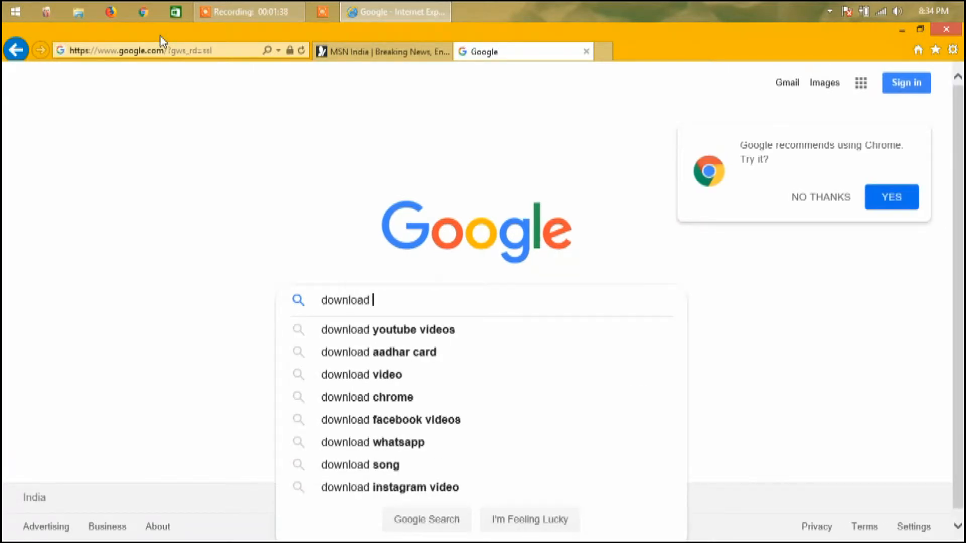
{"action": "type", "text": "google chrome"}
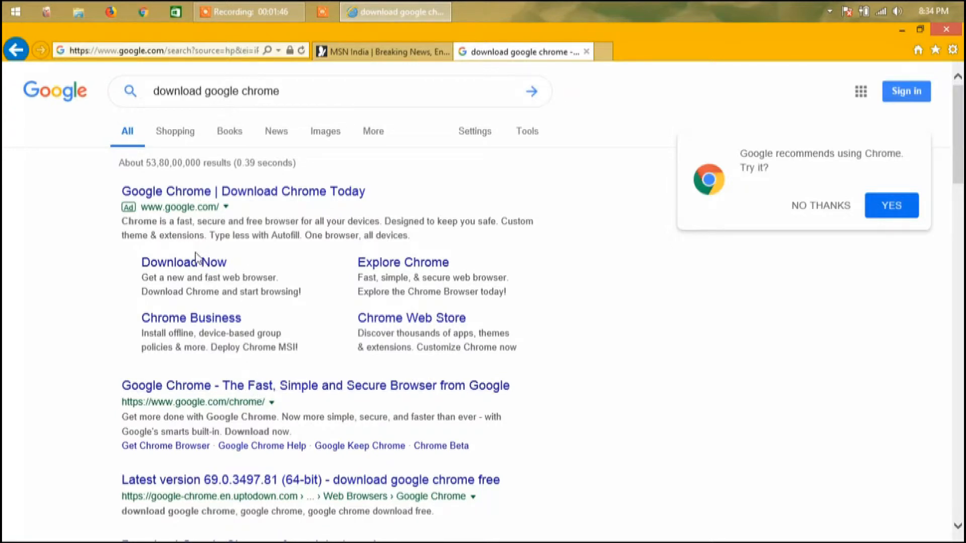
{"action": "mouse_move", "coordinate": [183, 261]}
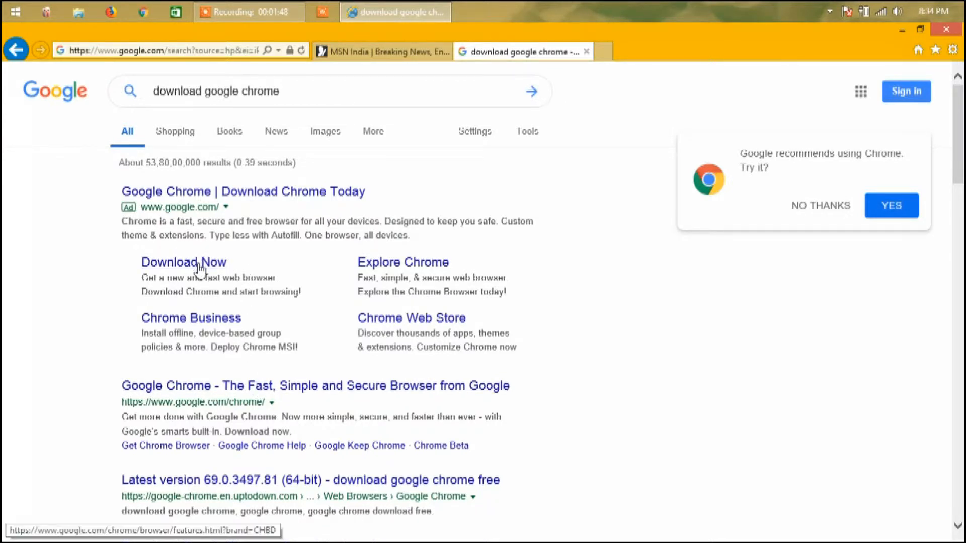
- Follow the 'Download Now' sitelink under the Google Chrome ad
{"action": "left_click", "coordinate": [184, 261]}
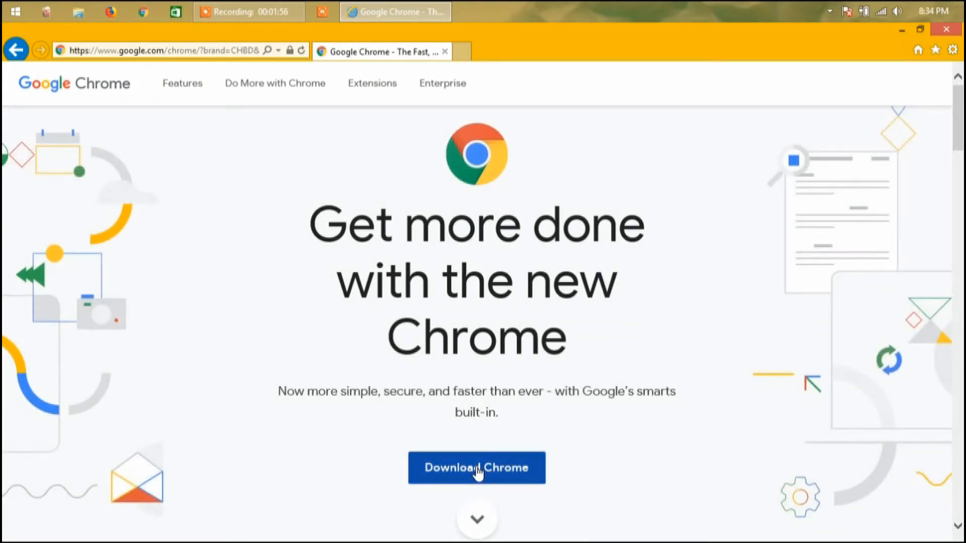
- Request Chrome for Windows and accept the Terms of Service to start the installer
{"action": "left_click", "coordinate": [476, 467]}
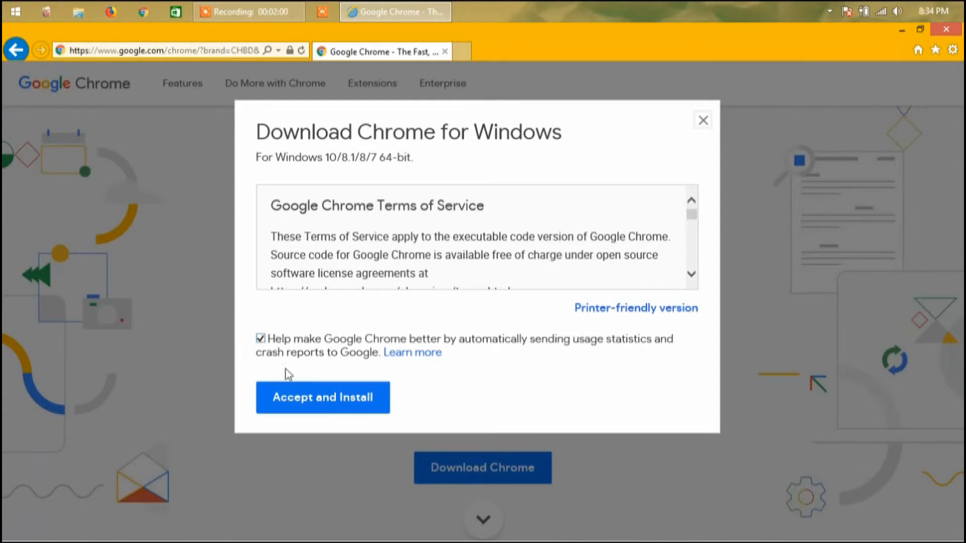
{"action": "mouse_move", "coordinate": [428, 412]}
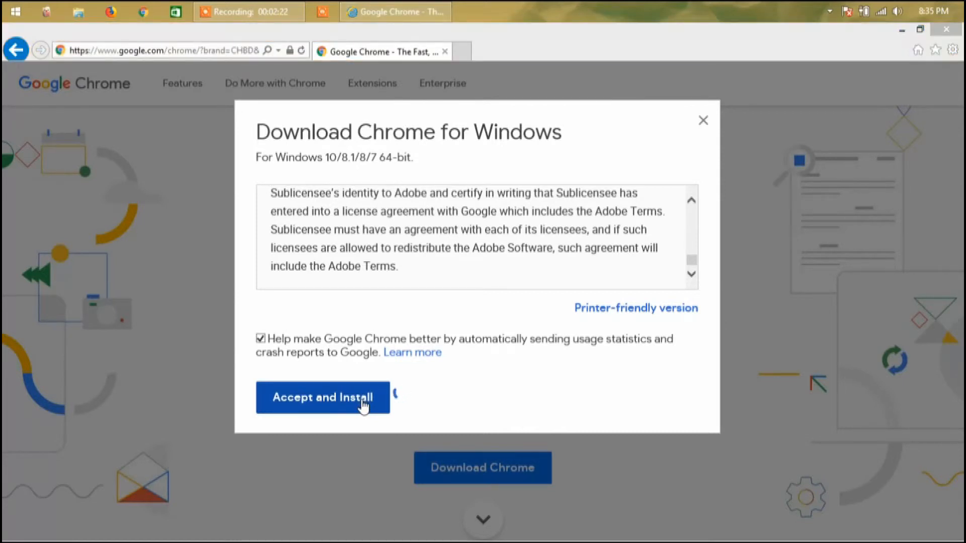
{"action": "left_click", "coordinate": [322, 397]}
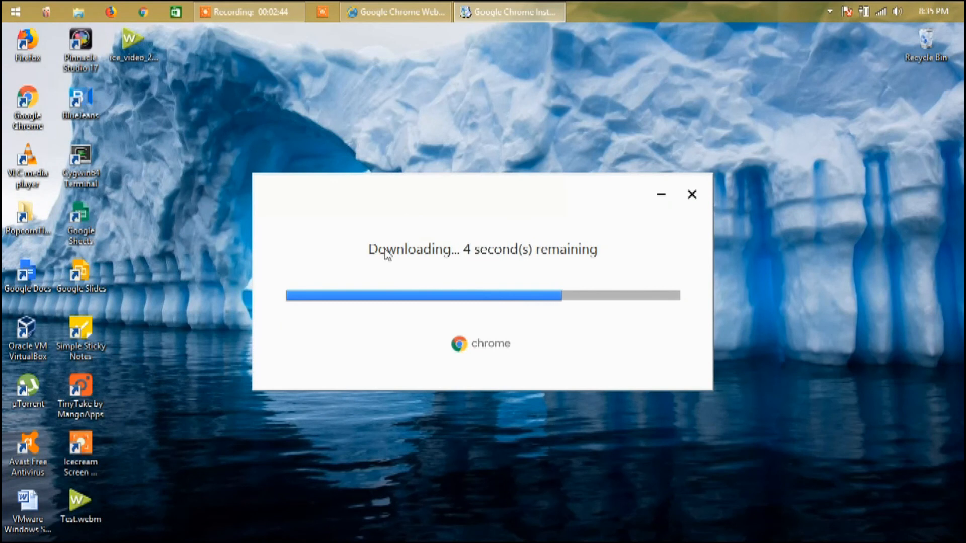
{"action": "mouse_move", "coordinate": [464, 270]}
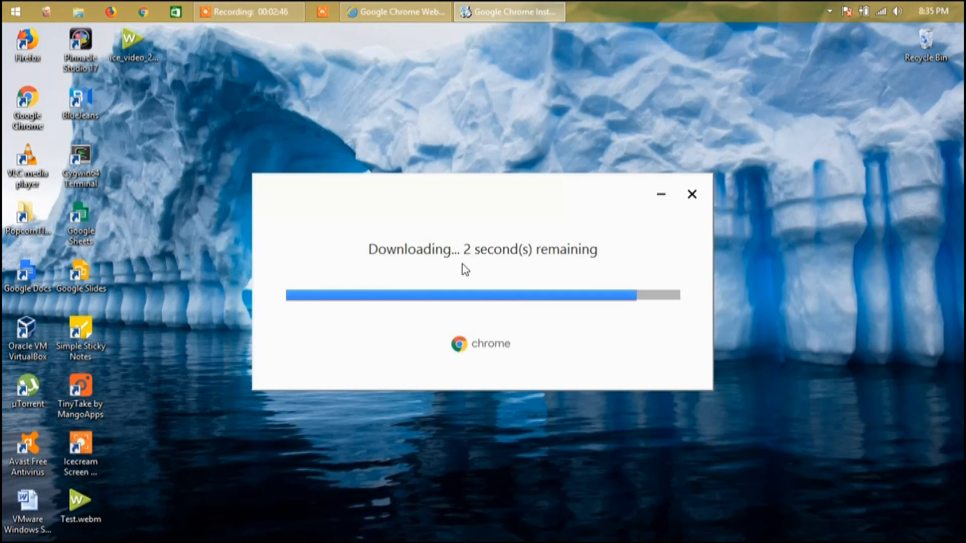